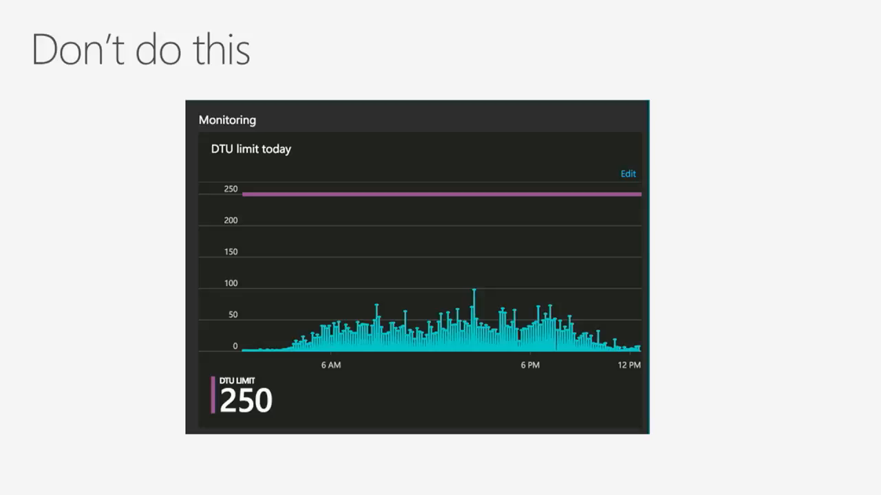
- Advance from the misleading DTU chart to the "Do this" PageProof Azure dashboard slide
{"action": "key", "text": "Right"}
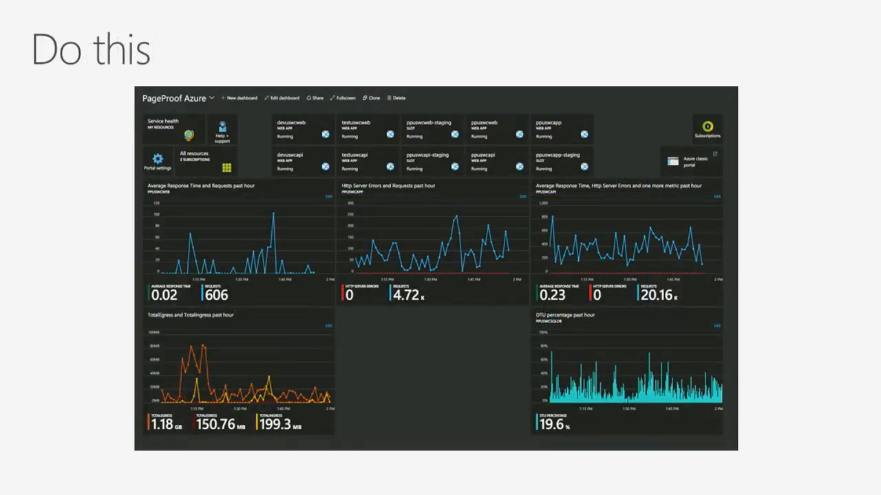